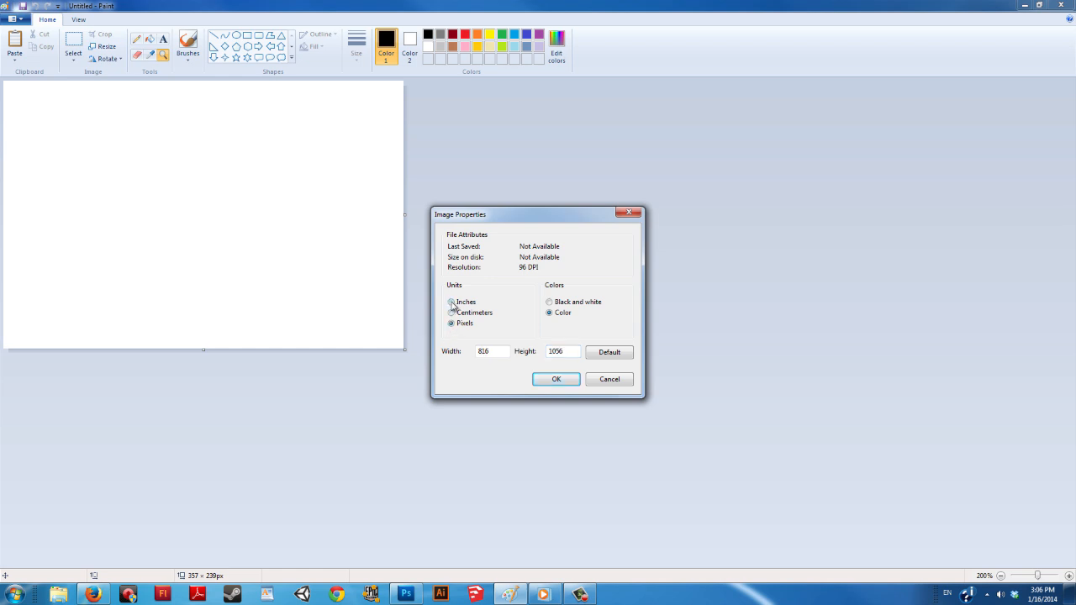
- Review units in Image Properties and close it without changing the canvas
click(450, 302)
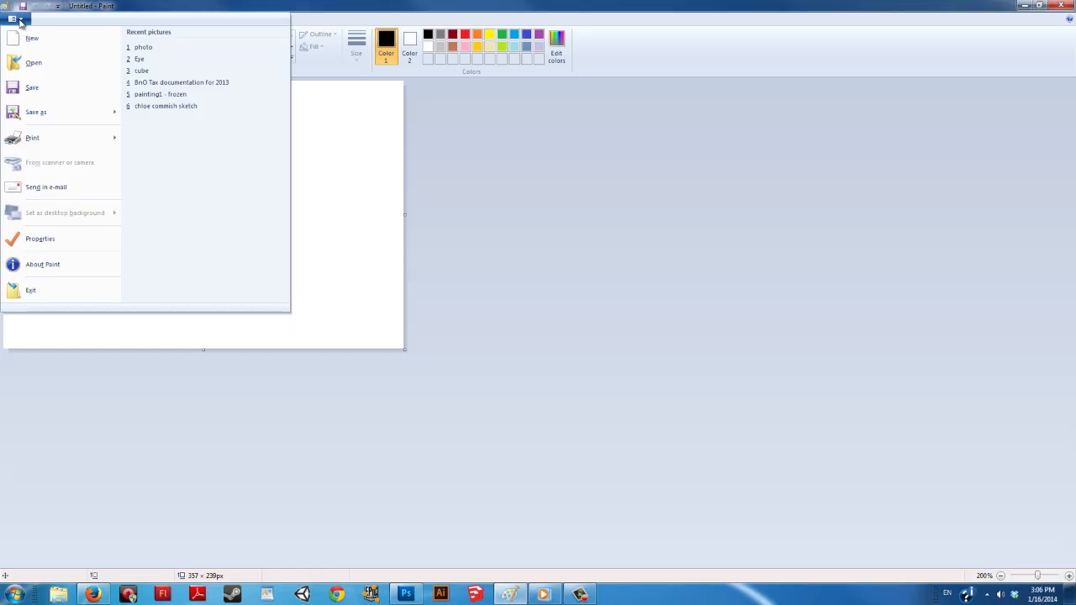
- Set the canvas size to 500 in Image Properties, checking inches and centimetres, and apply it
click(40, 239)
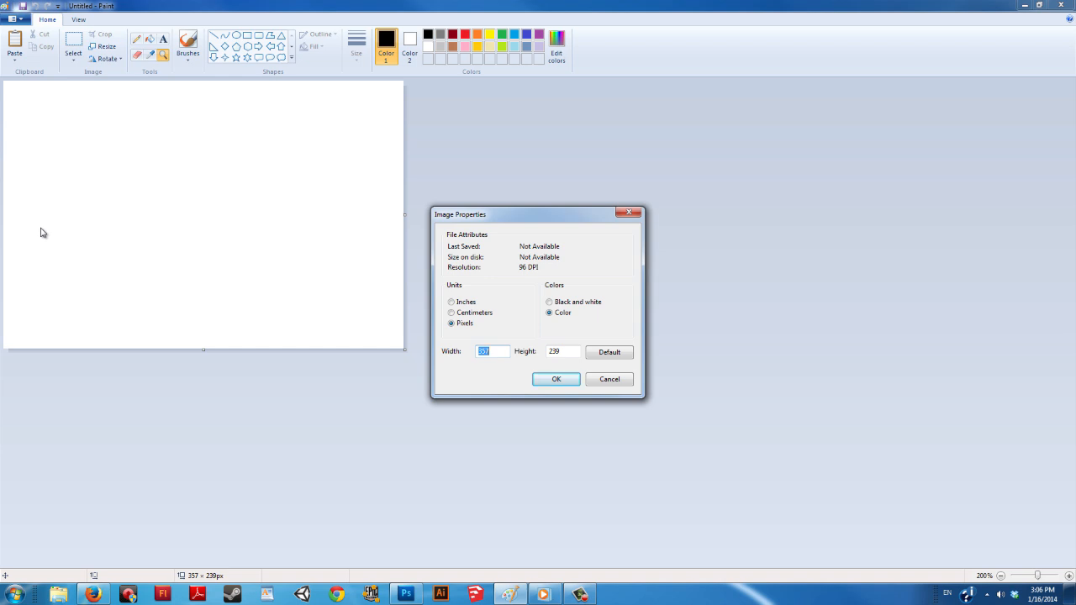
mouse_move(410, 327)
text(5)
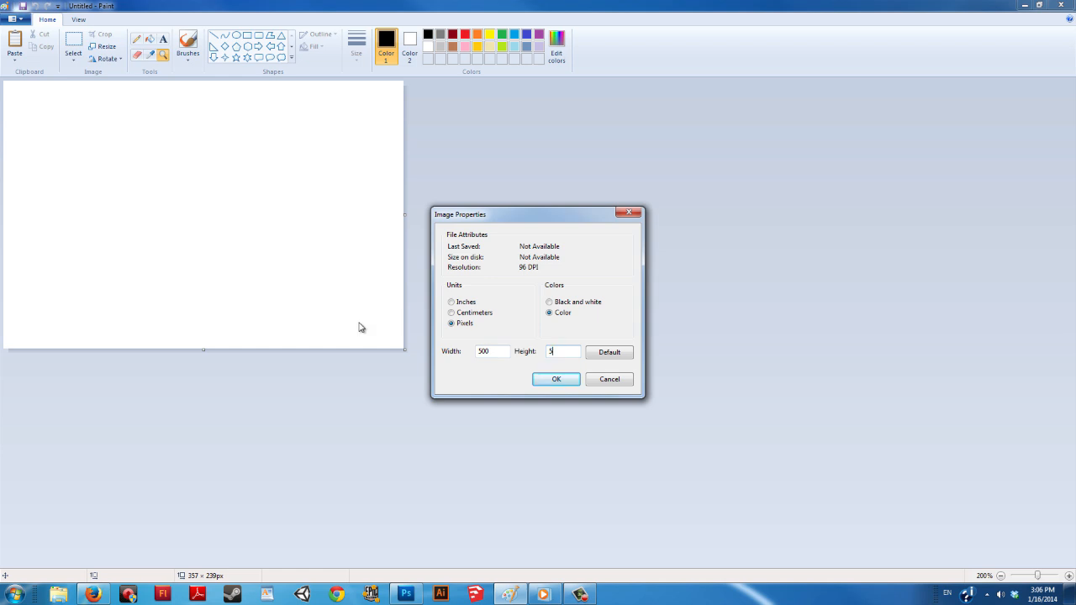
text(00)
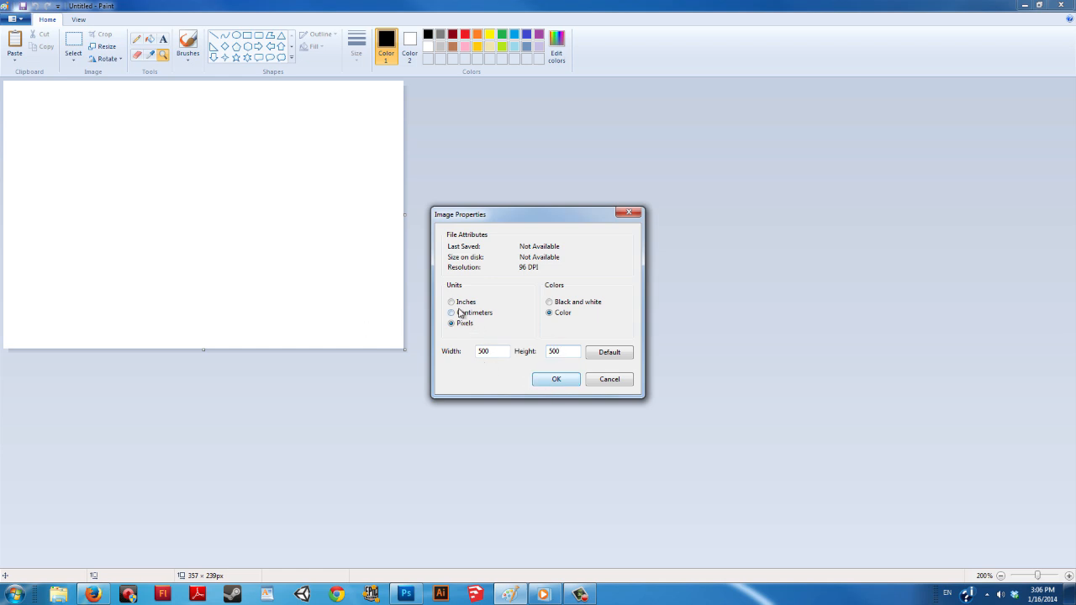
click(452, 303)
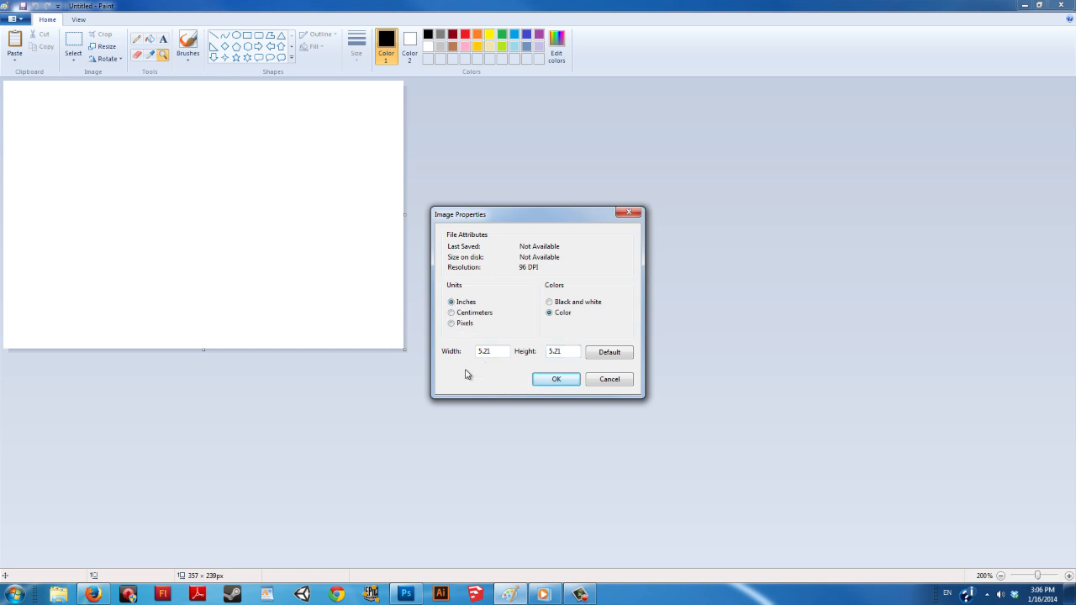
click(451, 311)
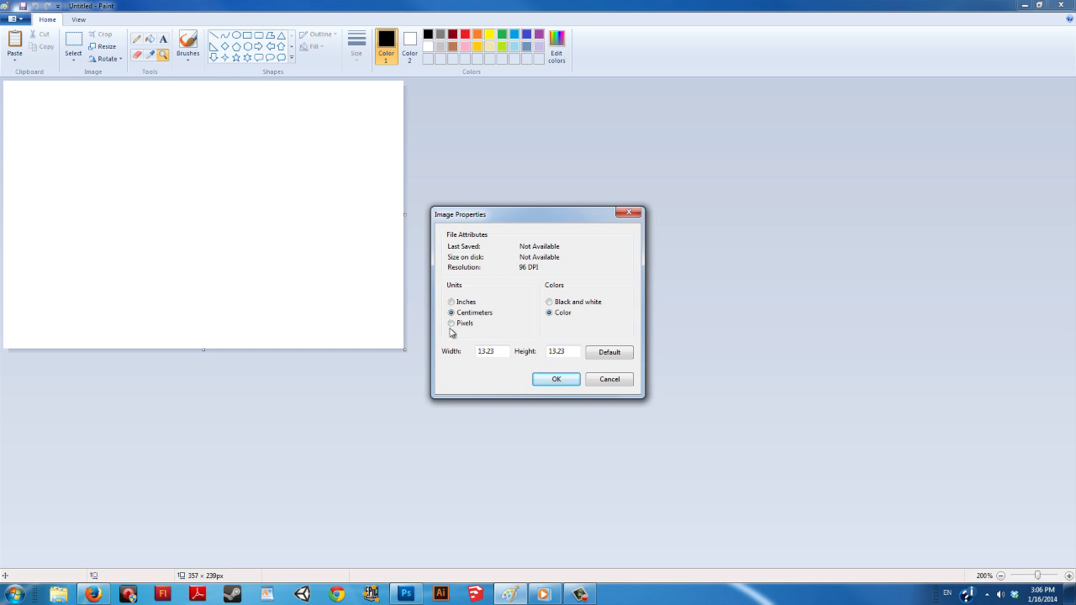
click(554, 380)
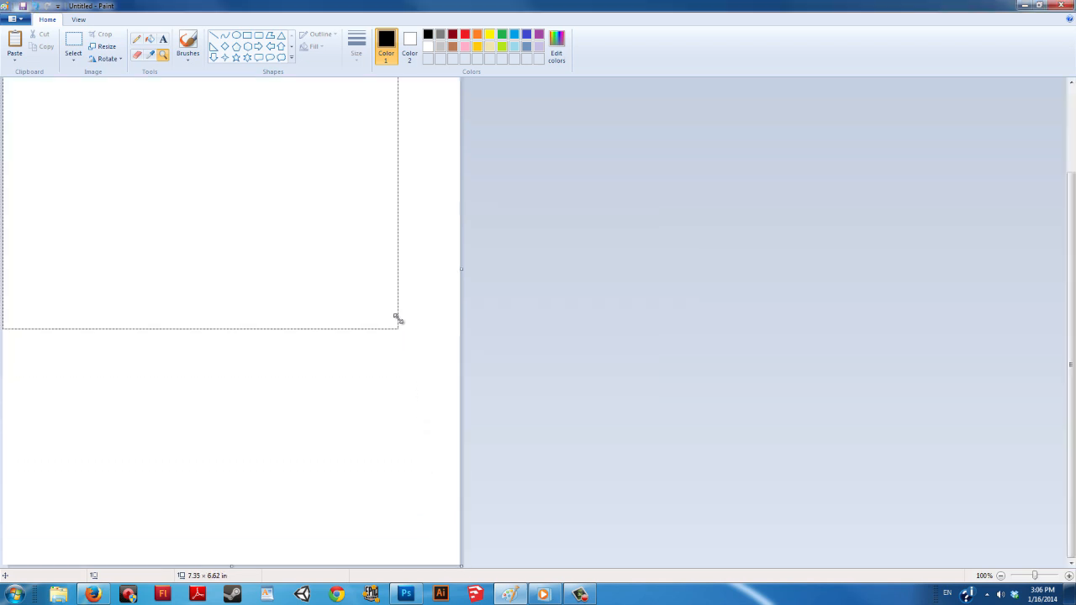
- Drag the canvas corner larger, then recheck its size in pixels via Image Properties
drag(395, 318, 380, 367)
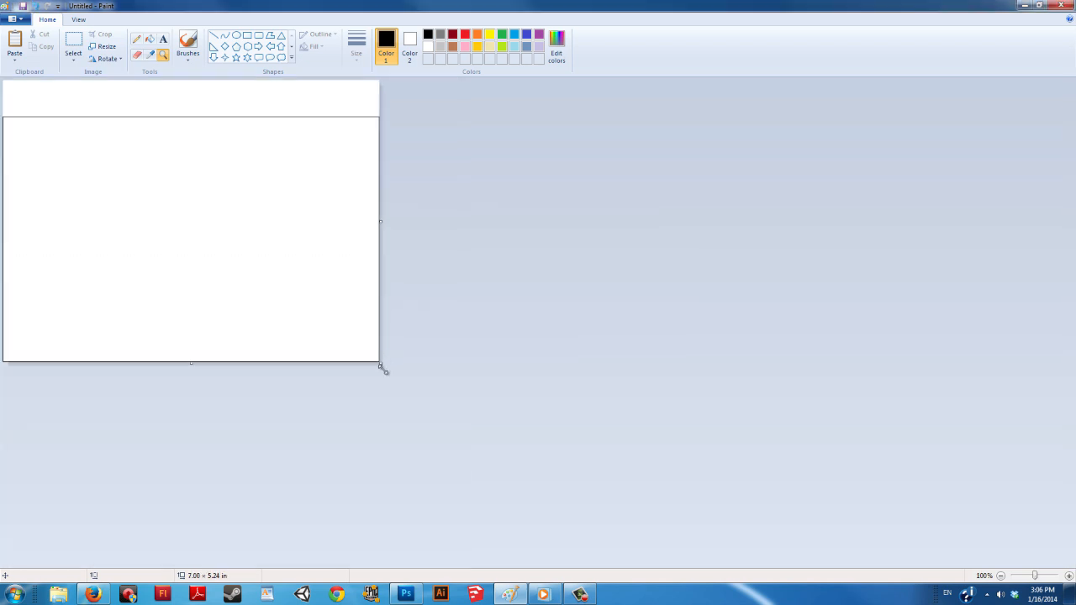
drag(380, 366, 441, 518)
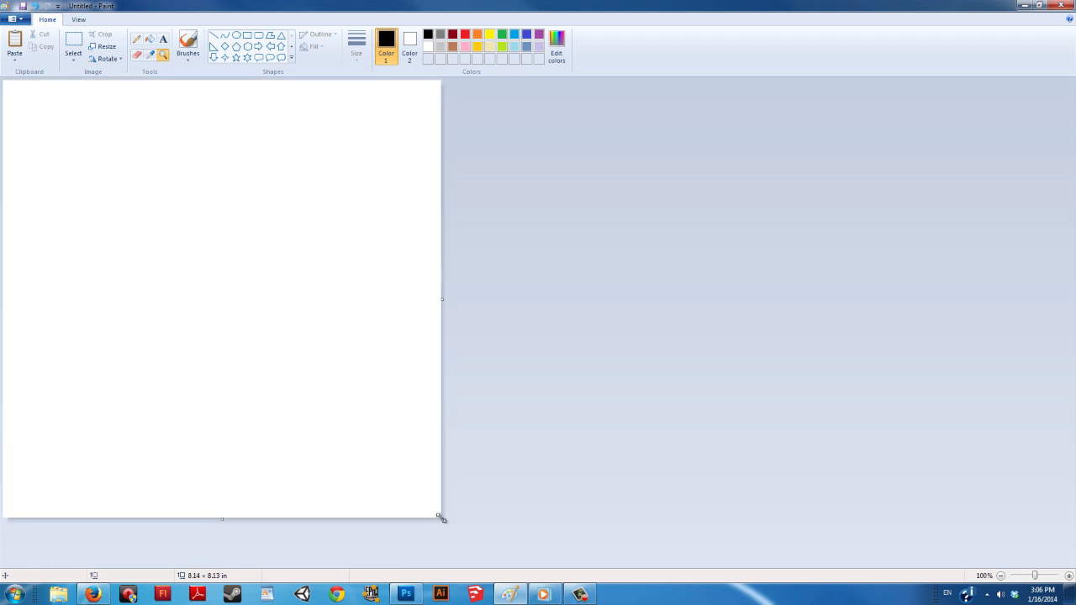
click(12, 19)
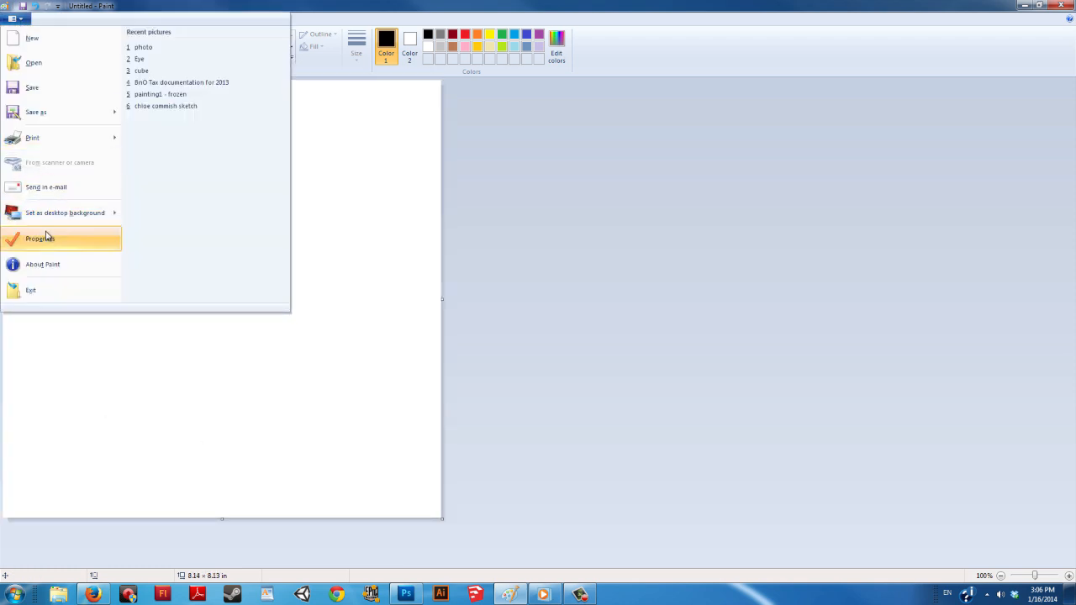
click(40, 239)
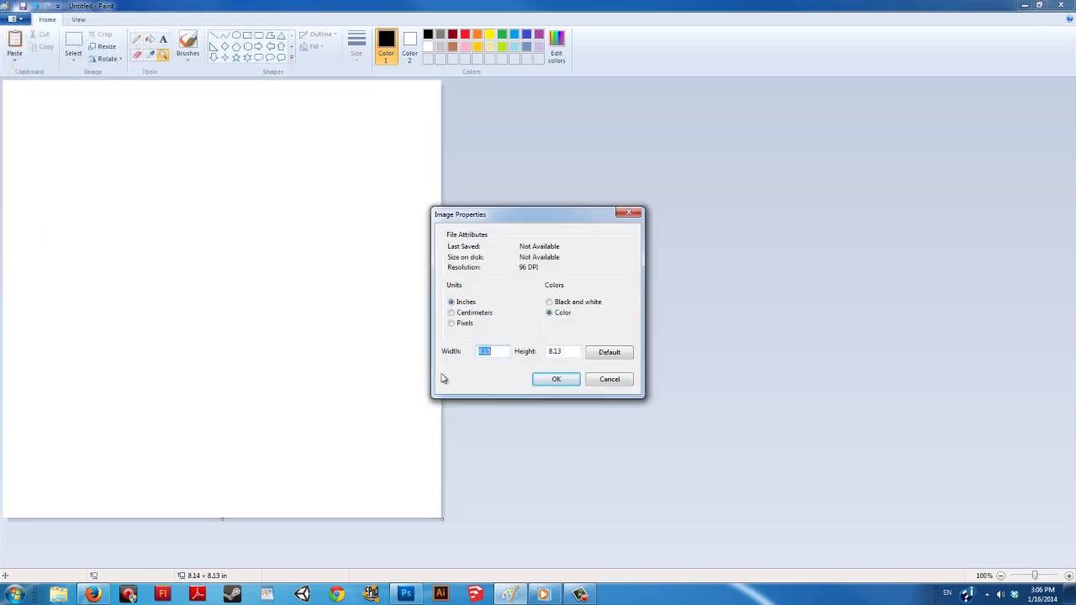
click(451, 323)
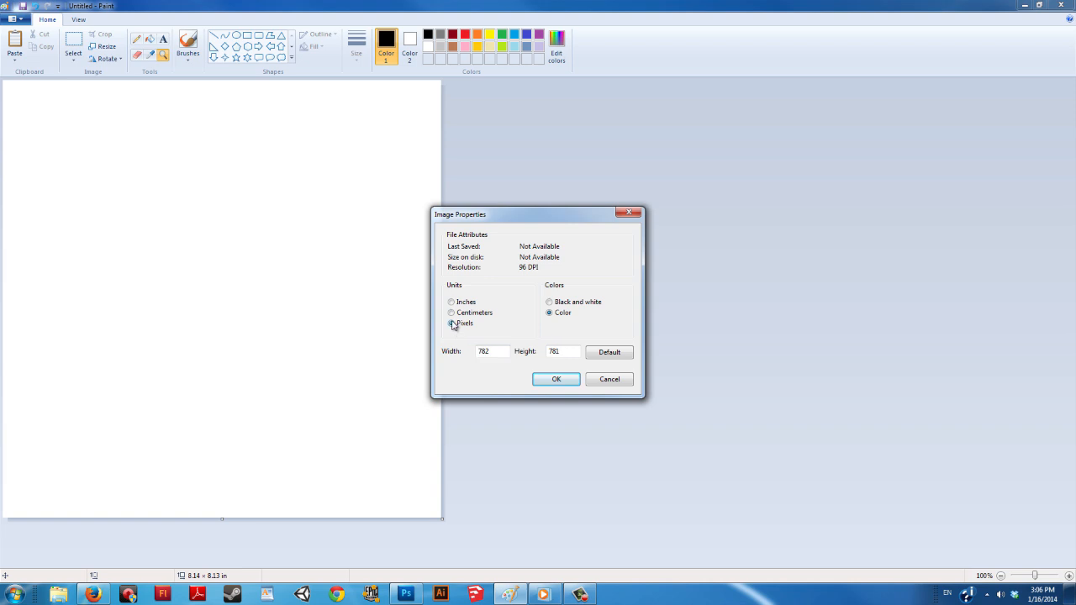